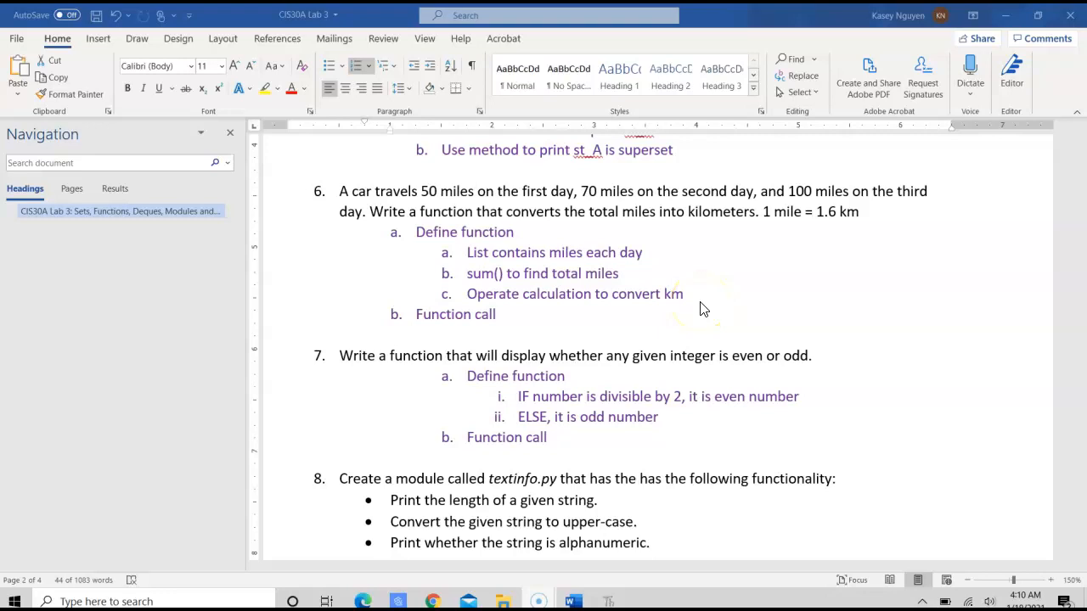
{"action": "mouse_move", "coordinate": [703, 309]}
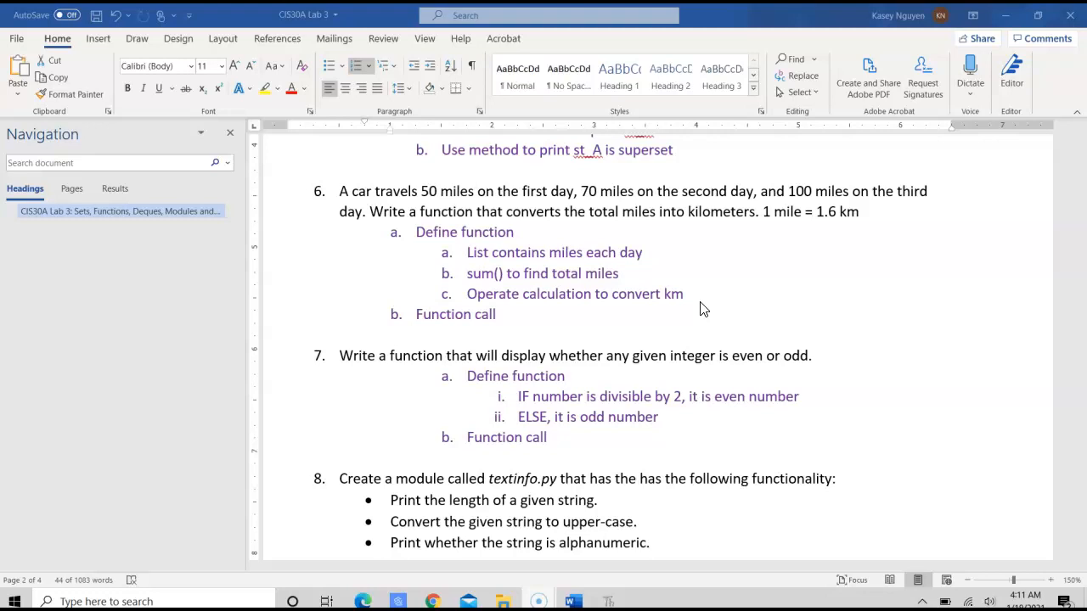
{"action": "mouse_move", "coordinate": [738, 274]}
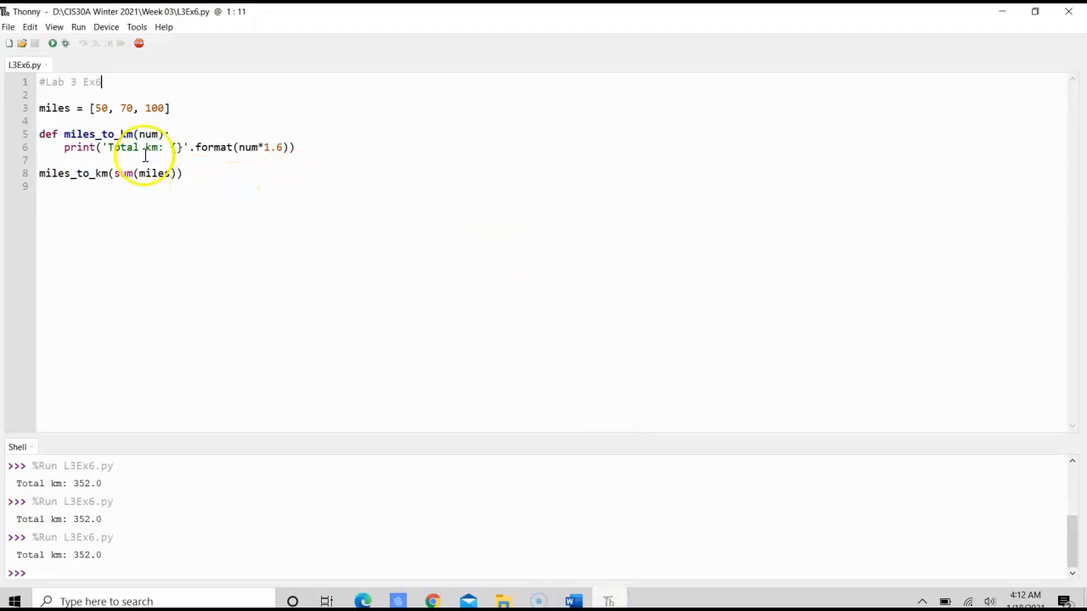
{"action": "double_click", "coordinate": [53, 108]}
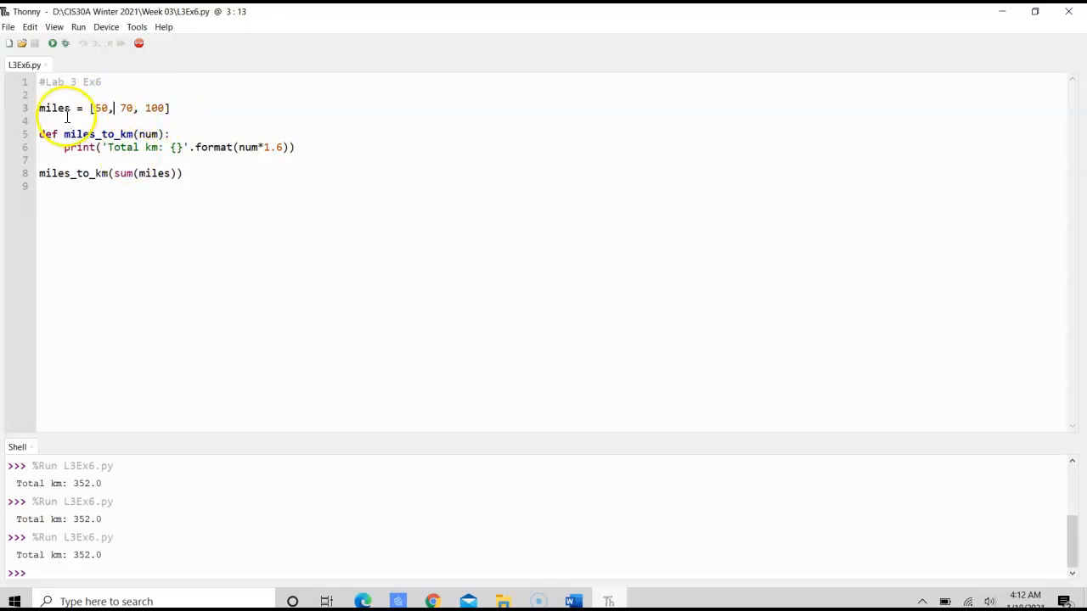
{"action": "left_click", "coordinate": [52, 134]}
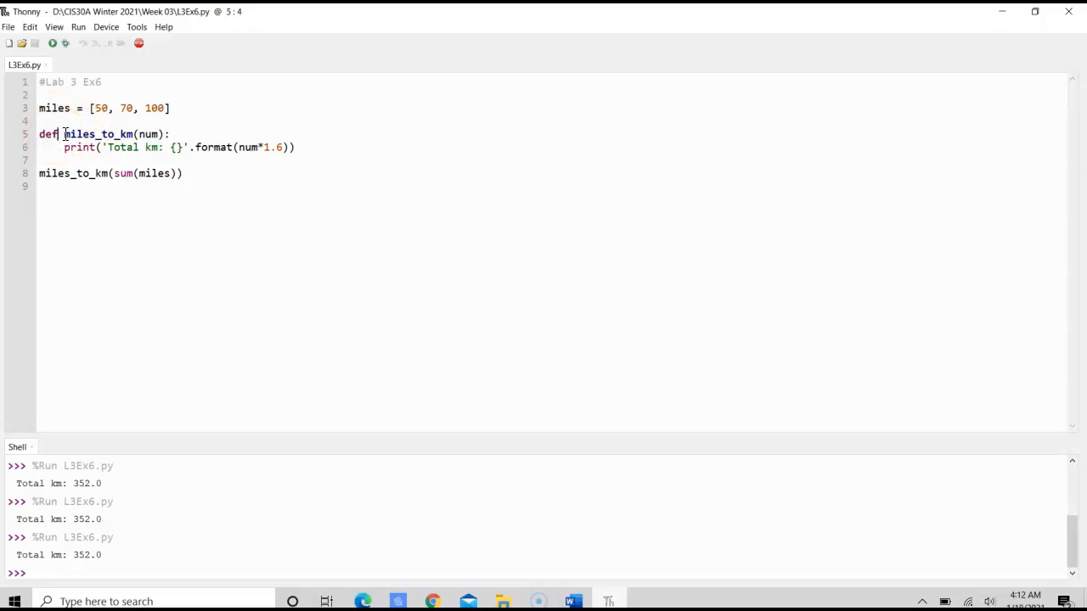
{"action": "double_click", "coordinate": [93, 134]}
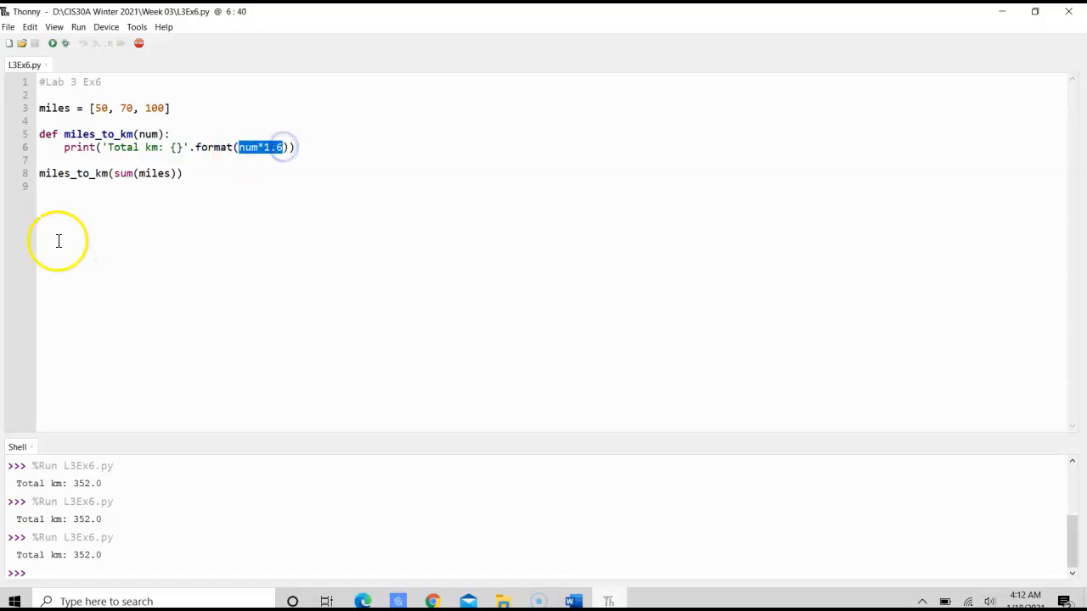
{"action": "left_click", "coordinate": [39, 174]}
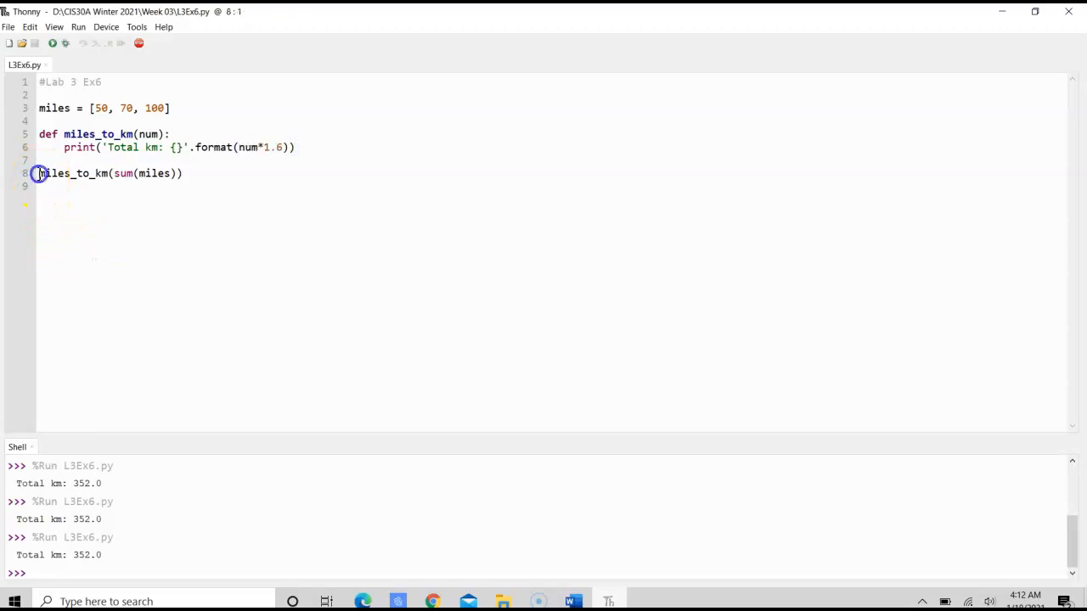
{"action": "double_click", "coordinate": [76, 173]}
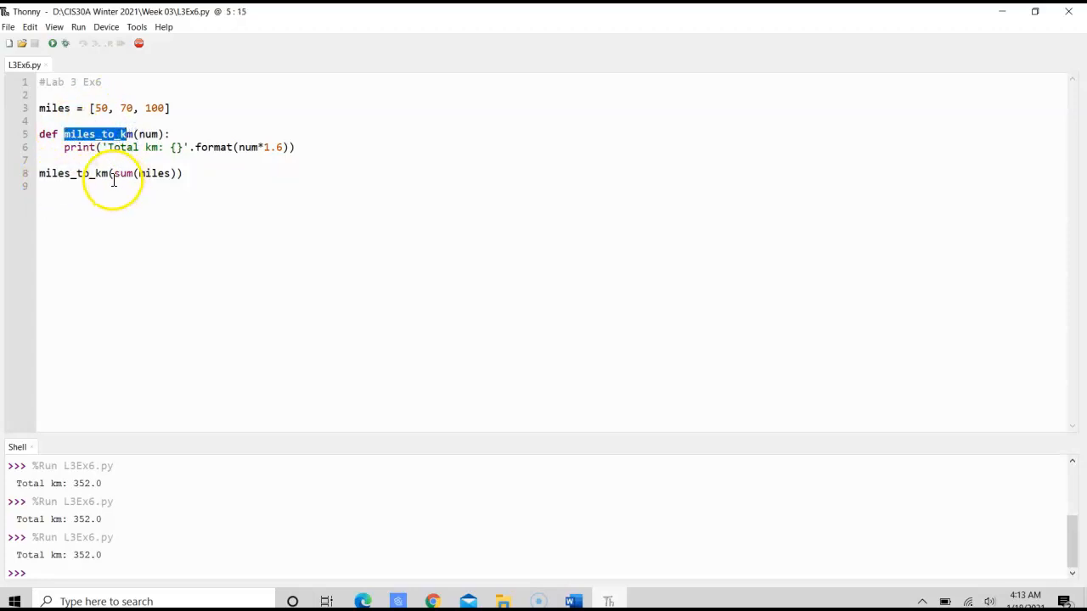
{"action": "double_click", "coordinate": [123, 173]}
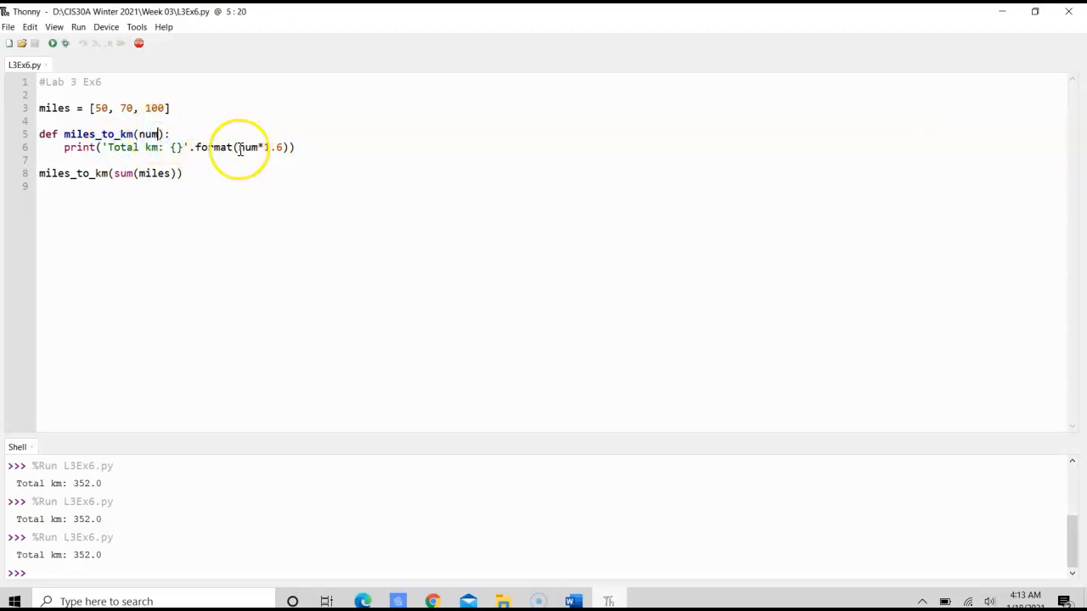
{"action": "double_click", "coordinate": [246, 146]}
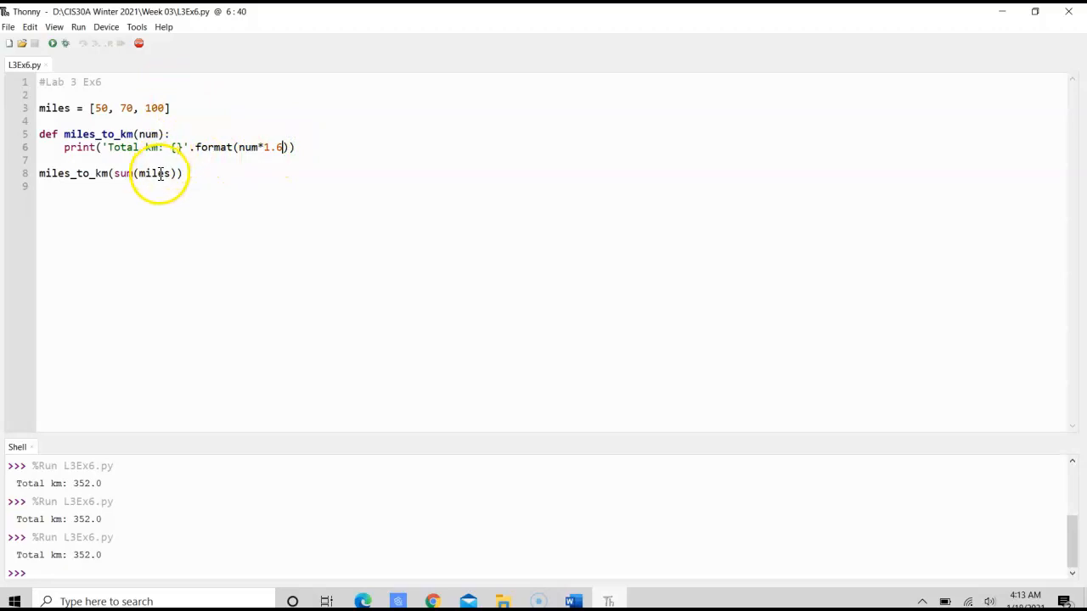
{"action": "double_click", "coordinate": [140, 174]}
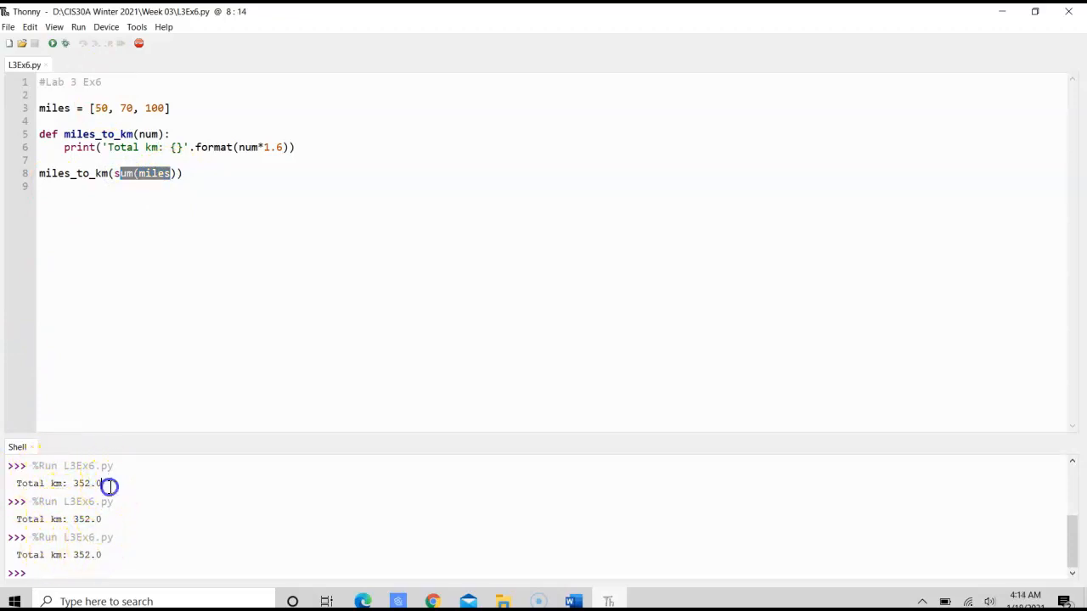
{"action": "double_click", "coordinate": [85, 483]}
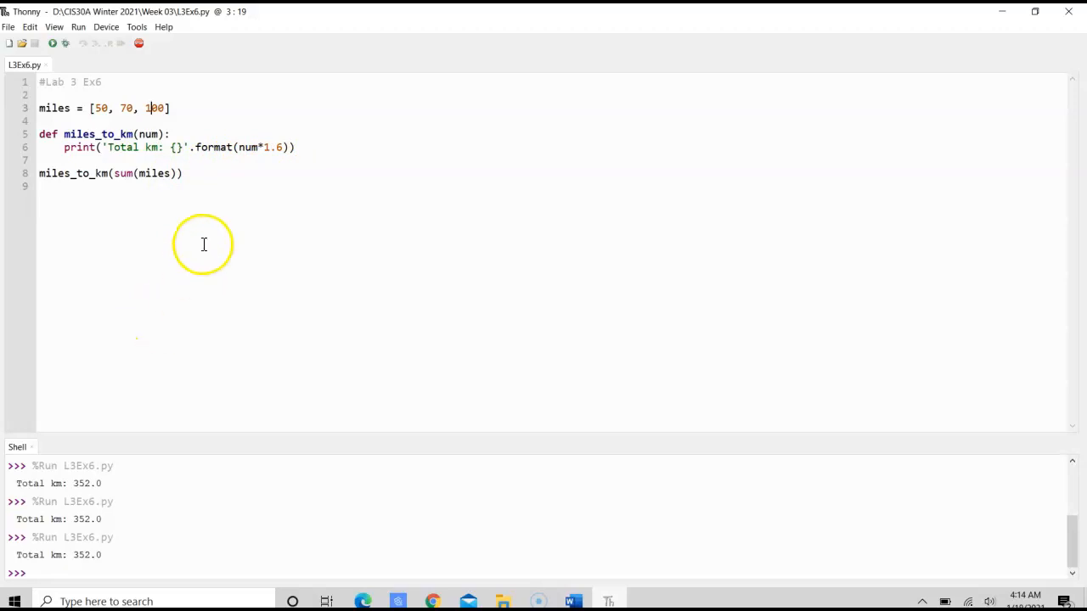
{"action": "left_click", "coordinate": [214, 173]}
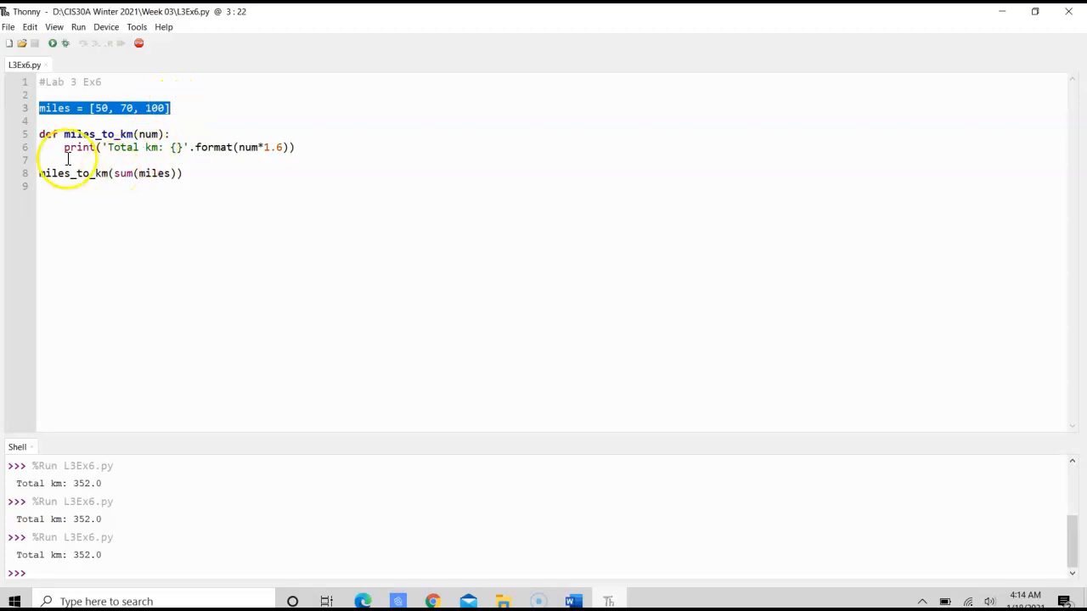
{"action": "left_click", "coordinate": [65, 134]}
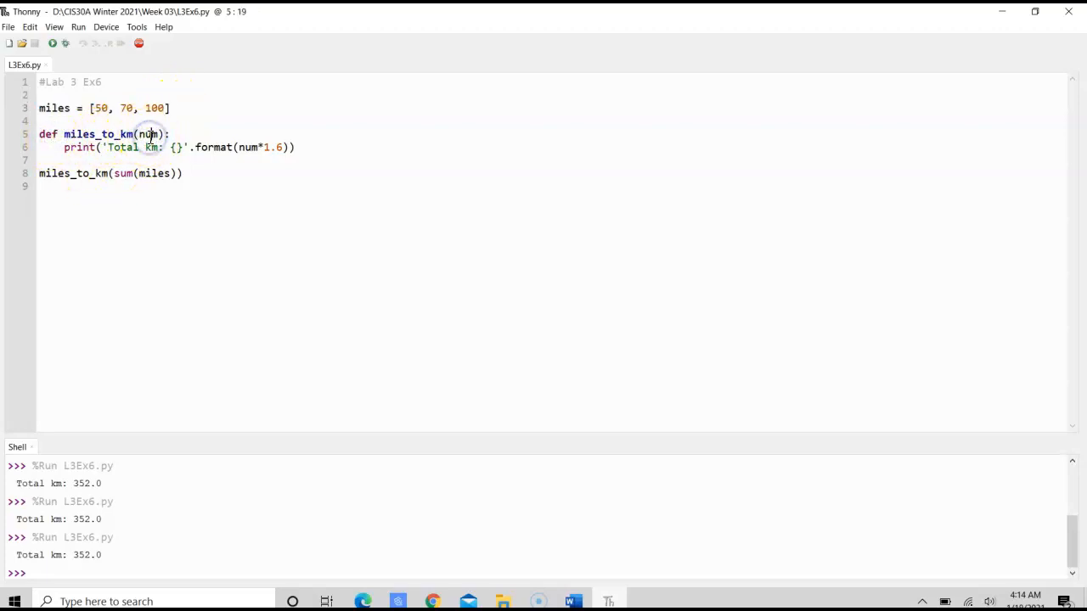
{"action": "double_click", "coordinate": [79, 147]}
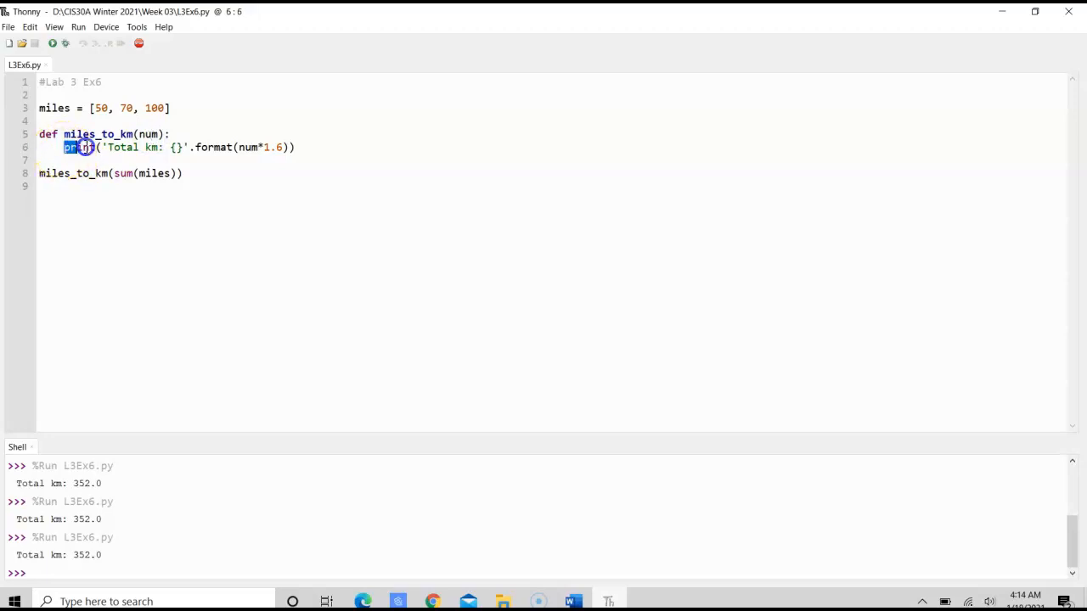
{"action": "double_click", "coordinate": [79, 147]}
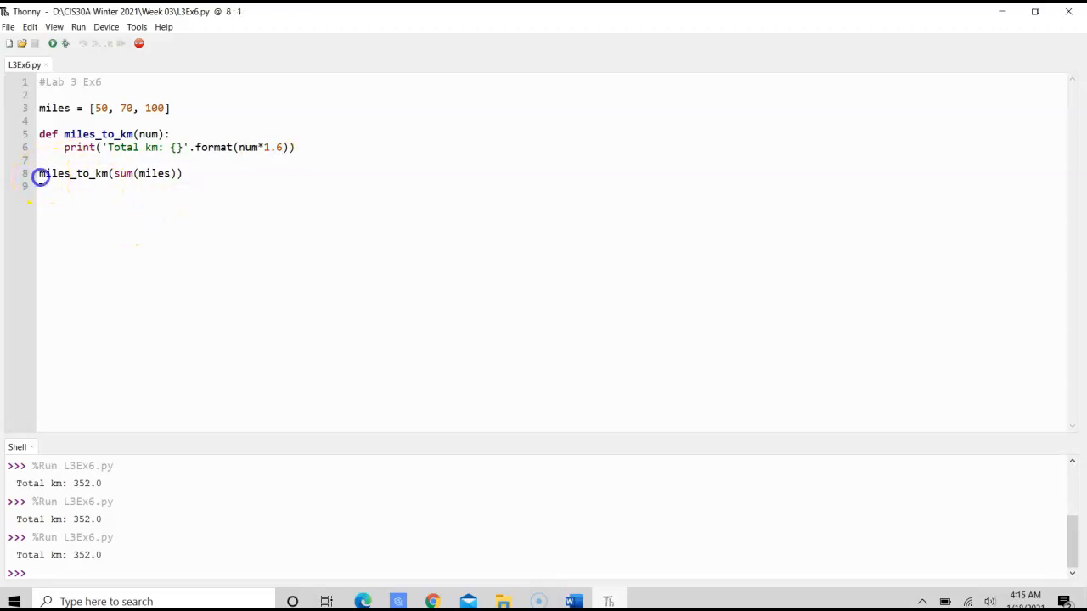
{"action": "double_click", "coordinate": [77, 173]}
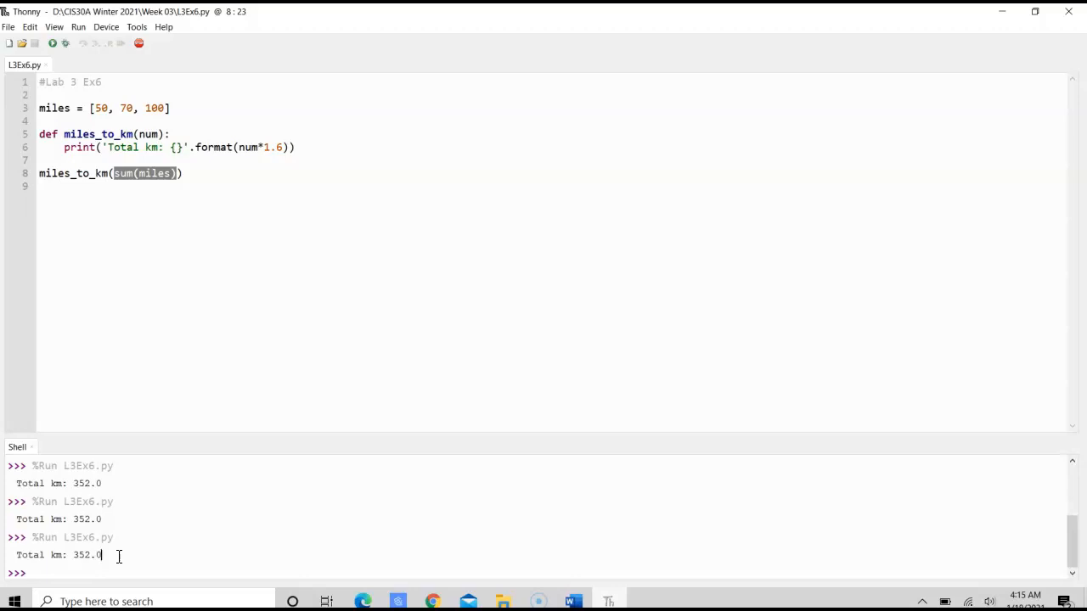
{"action": "mouse_move", "coordinate": [168, 340]}
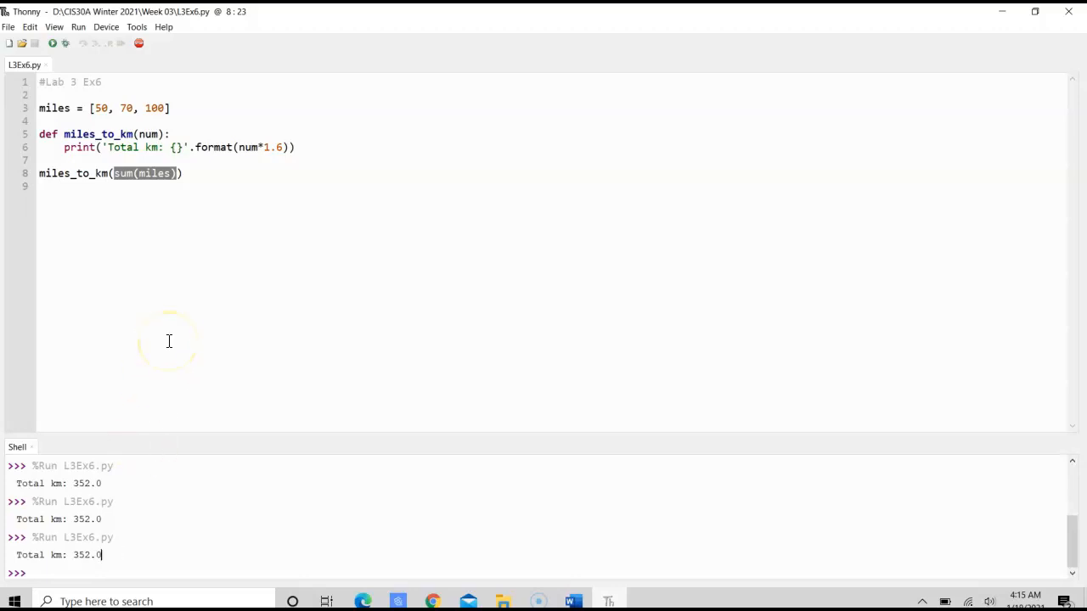
{"action": "mouse_move", "coordinate": [15, 601]}
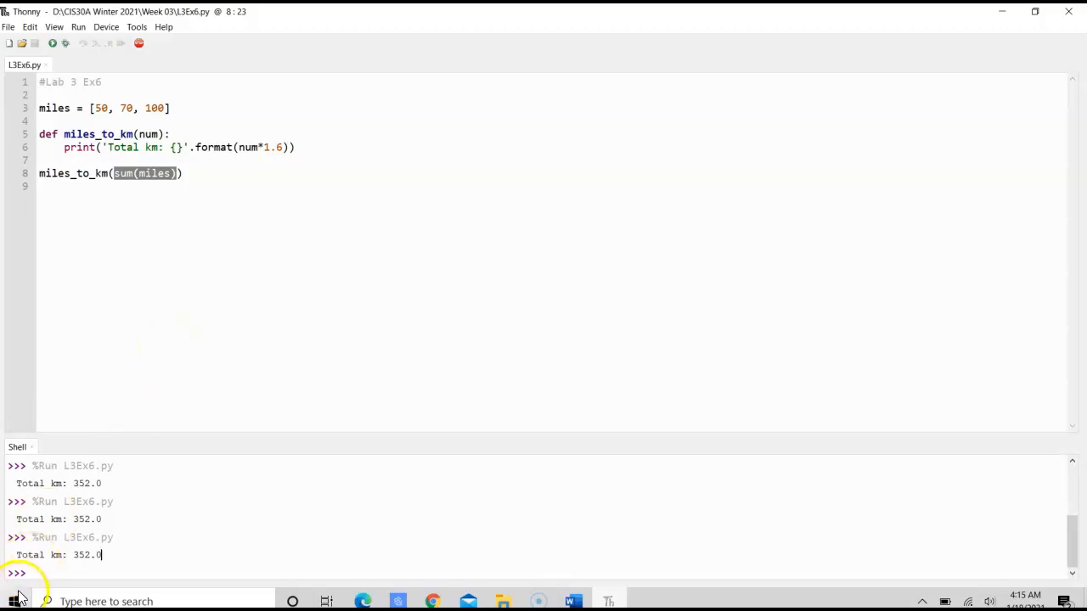